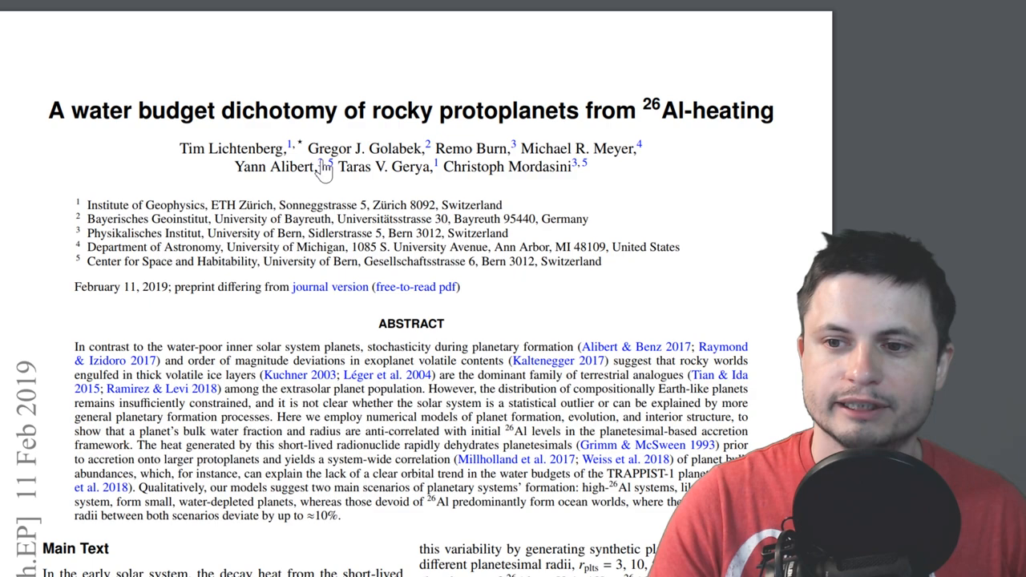
mouse_move(800, 197)
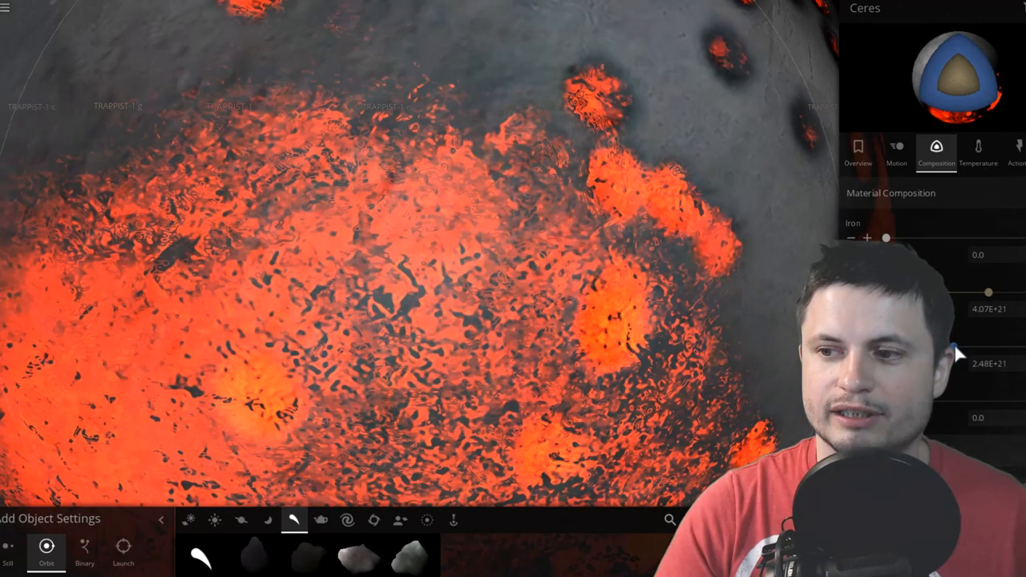
Step: Show Ceres' Composition tab with its material amounts beside the molten, impact-scarred surface
click(978, 152)
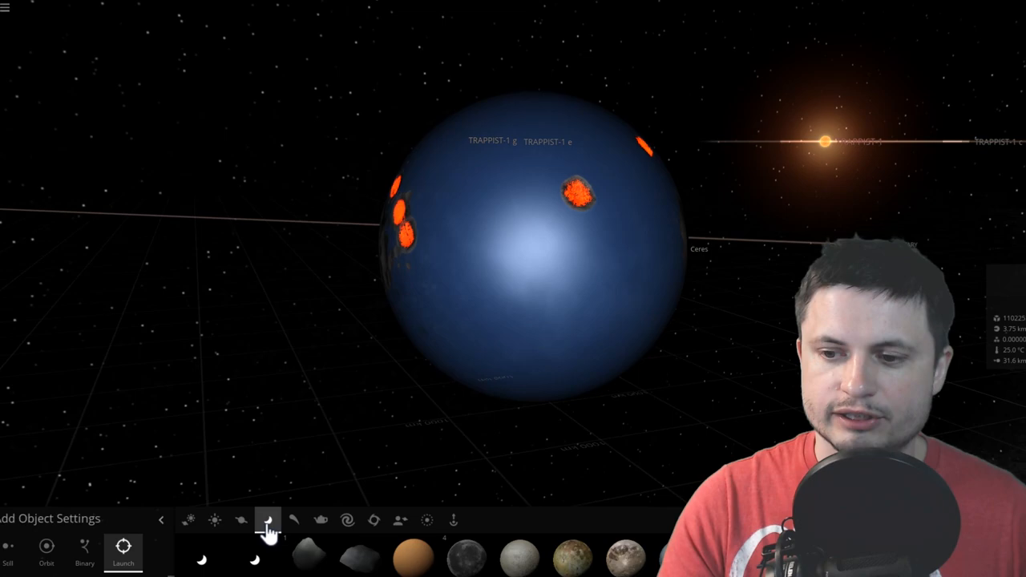
click(299, 519)
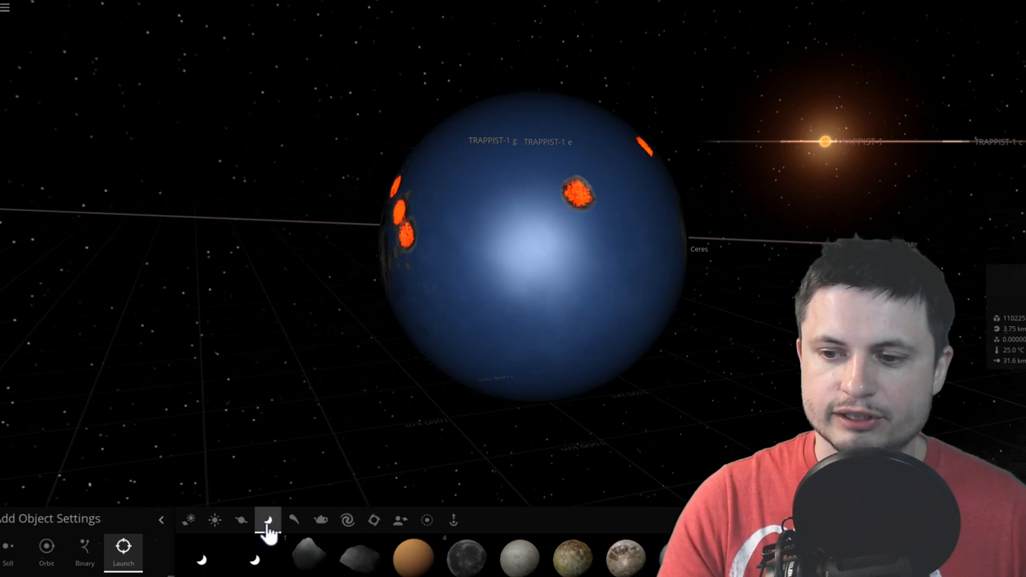